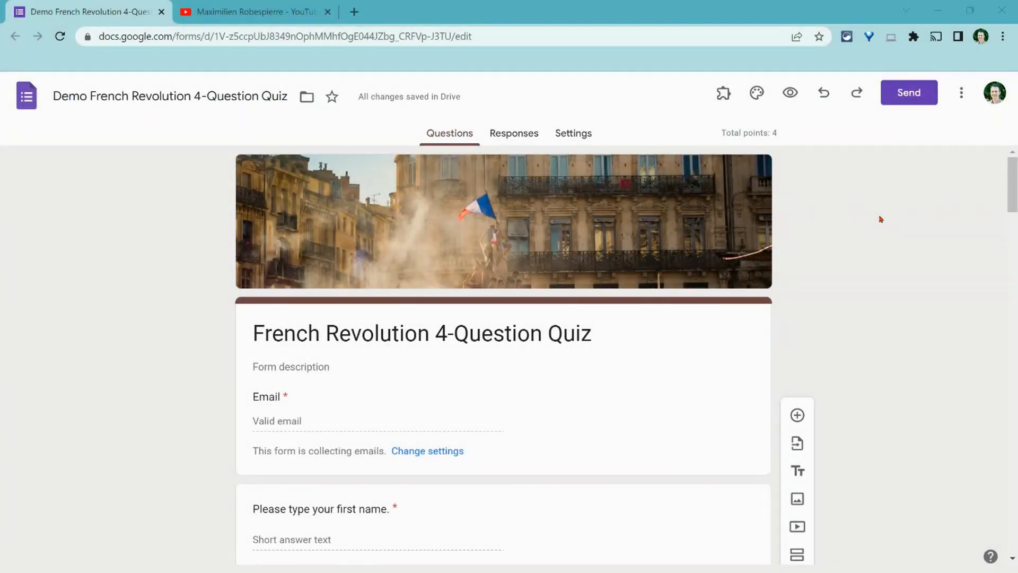
pyautogui.moveTo(877, 222)
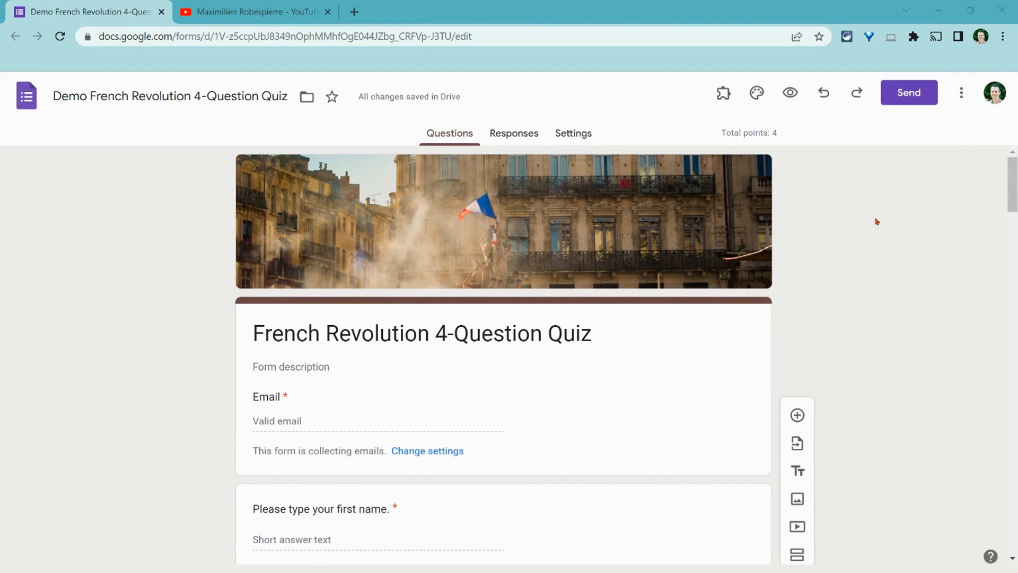
pyautogui.moveTo(861, 238)
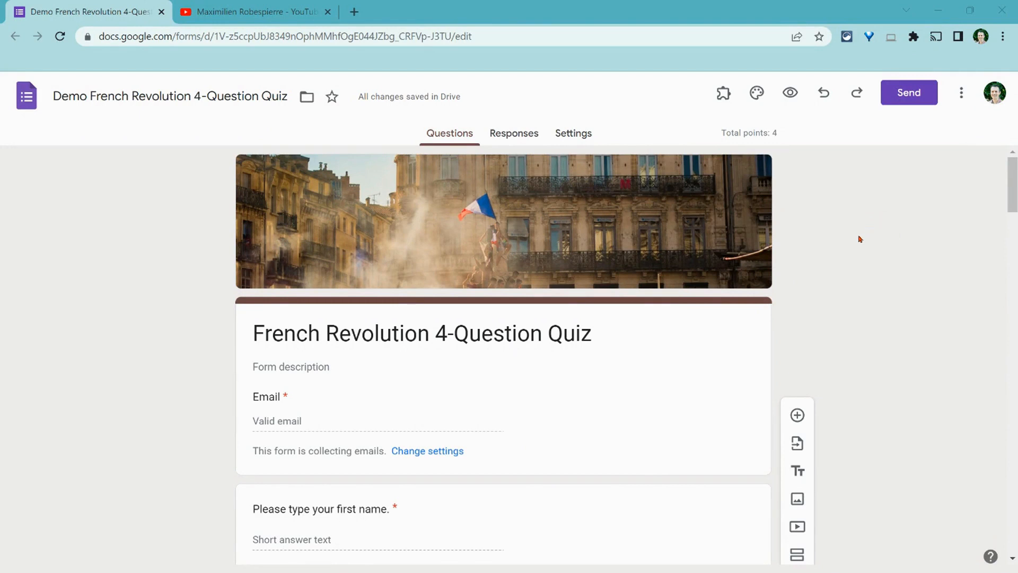
pyautogui.moveTo(566, 155)
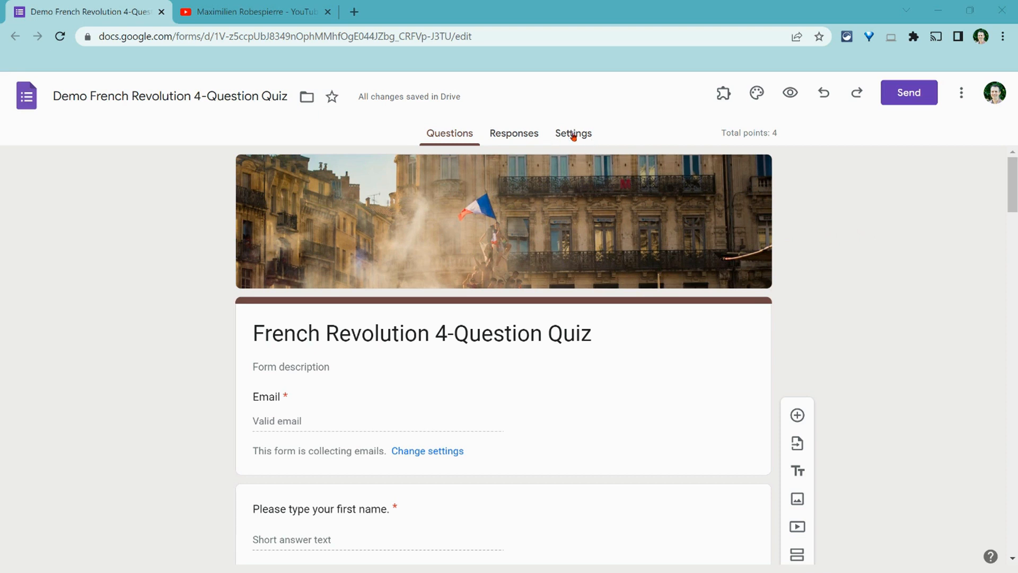
# Review the quiz settings: quiz mode on, grades released immediately, nothing changed
pyautogui.click(573, 133)
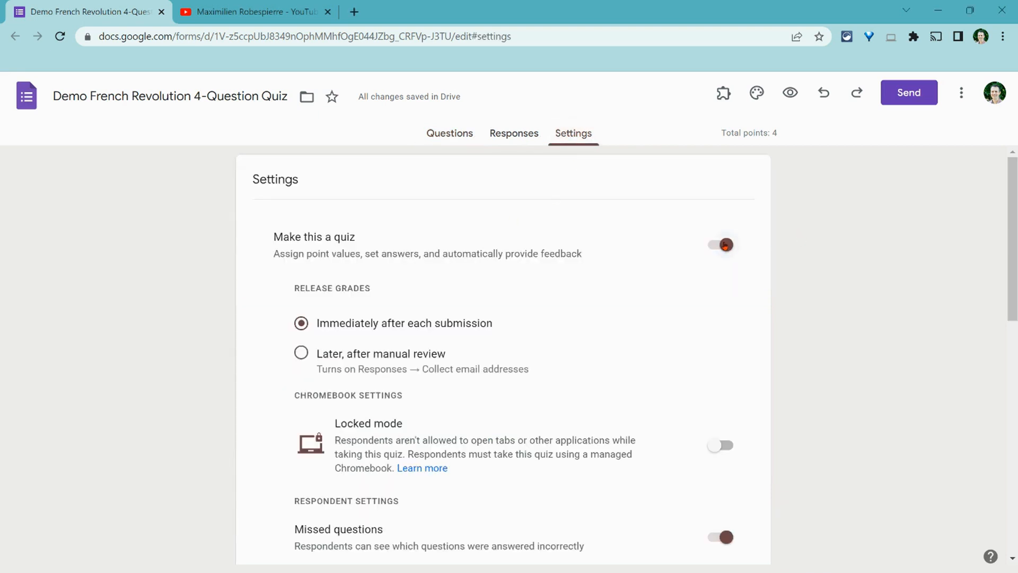
pyautogui.scroll(-3)
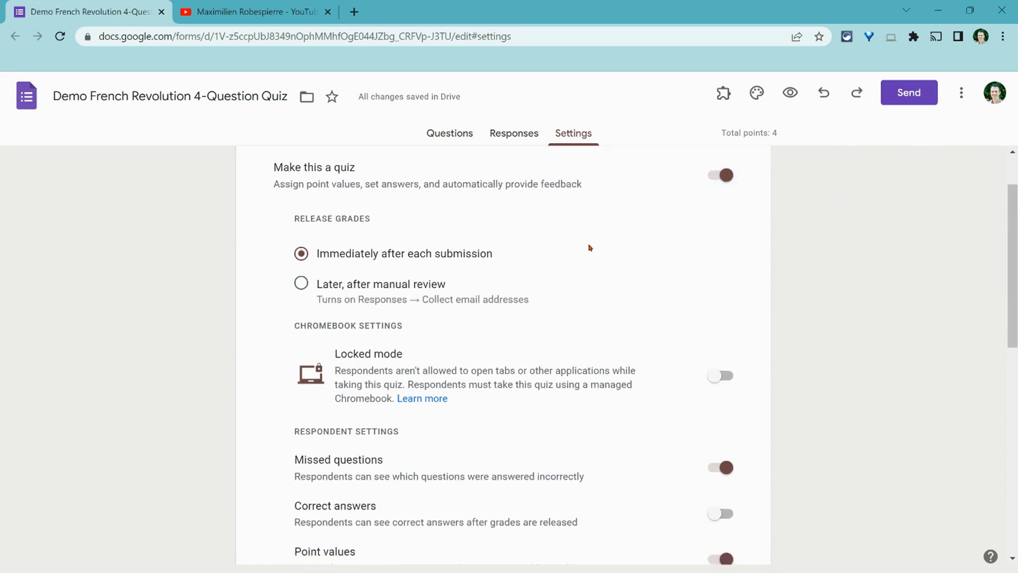
pyautogui.moveTo(447, 257)
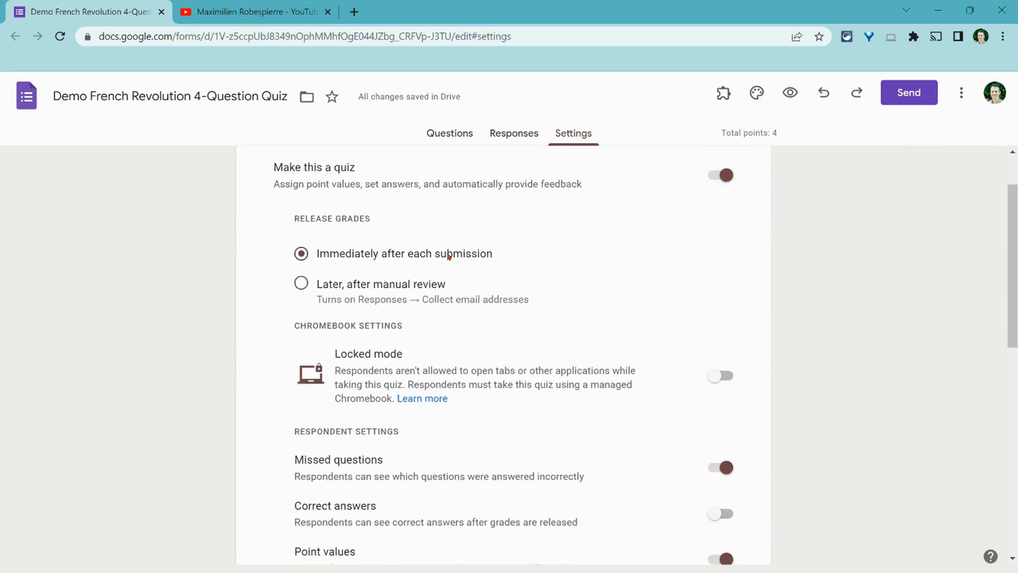
pyautogui.moveTo(363, 279)
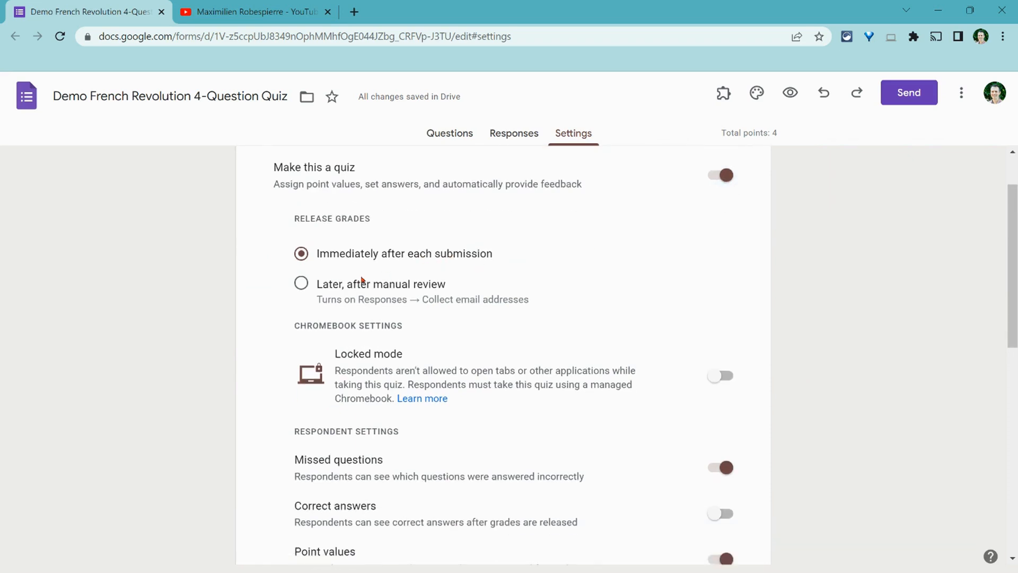
pyautogui.moveTo(344, 299)
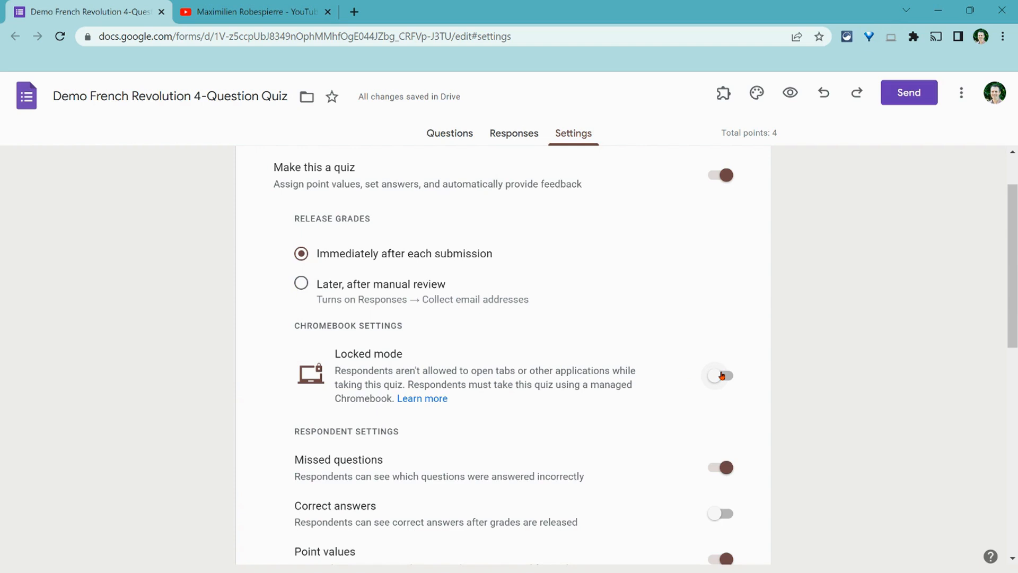
pyautogui.click(719, 376)
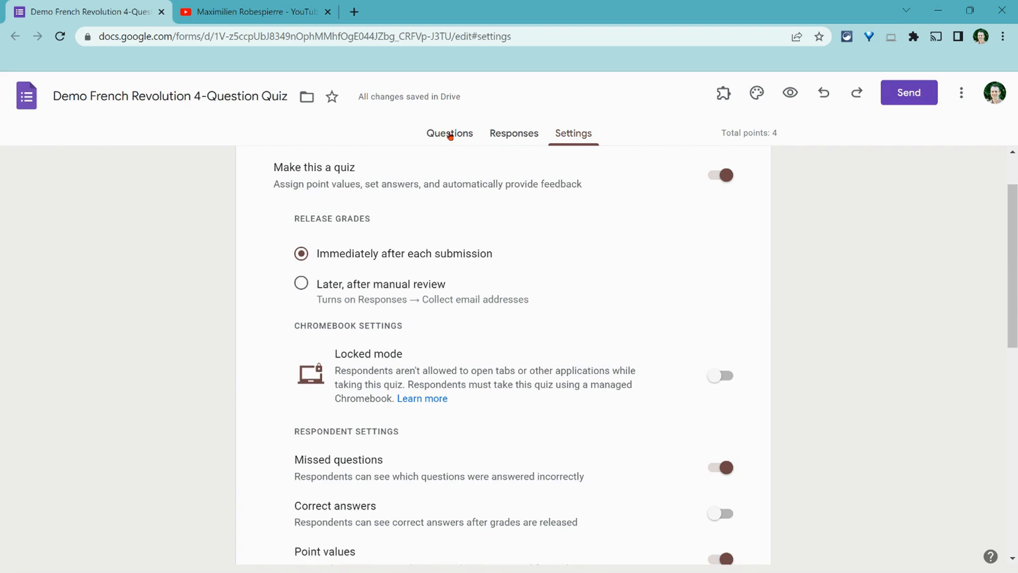
# Return to the questions to see the Sans-culottes answer key and feedback with video
pyautogui.click(449, 134)
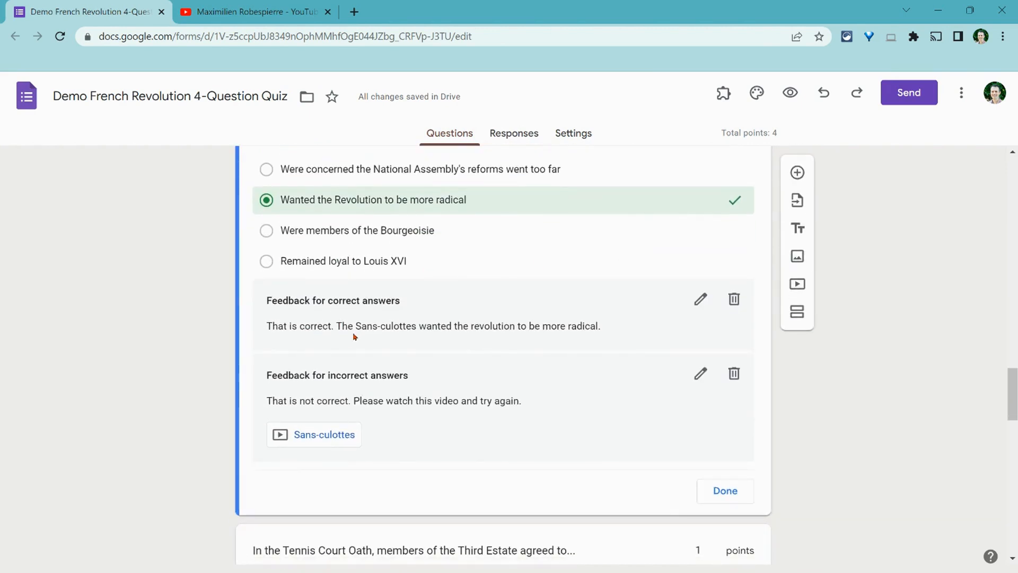
pyautogui.moveTo(356, 436)
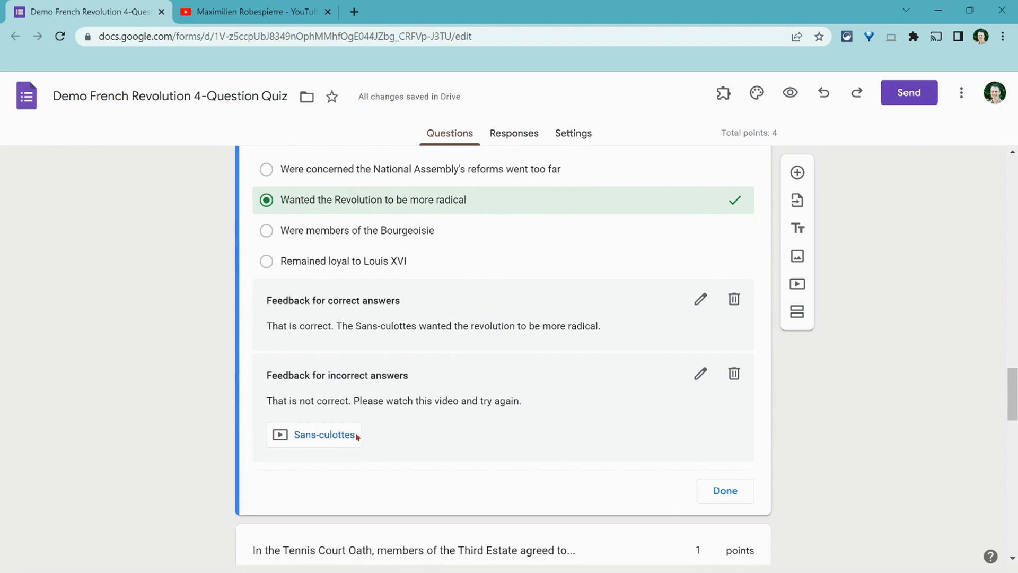
pyautogui.moveTo(310, 440)
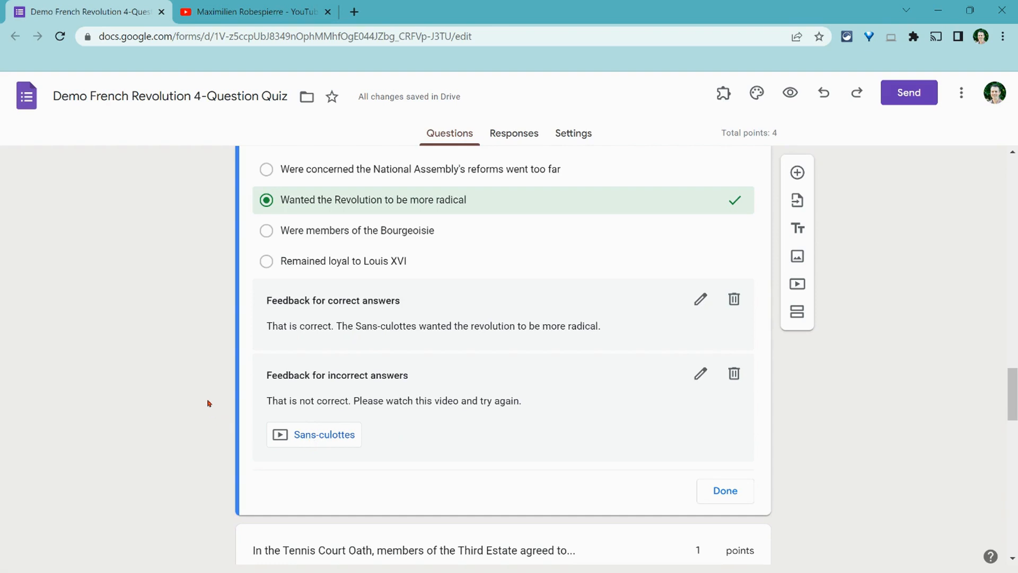
# Mark 'Execution and the Thermidorian Reaction' as the Robespierre question's correct answer
pyautogui.scroll(-3)
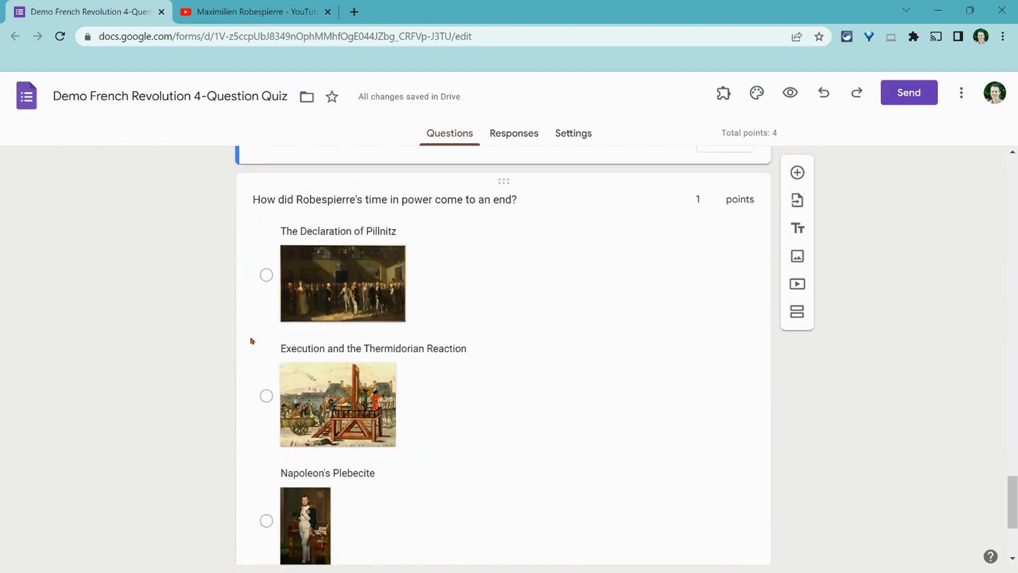
pyautogui.scroll(-3)
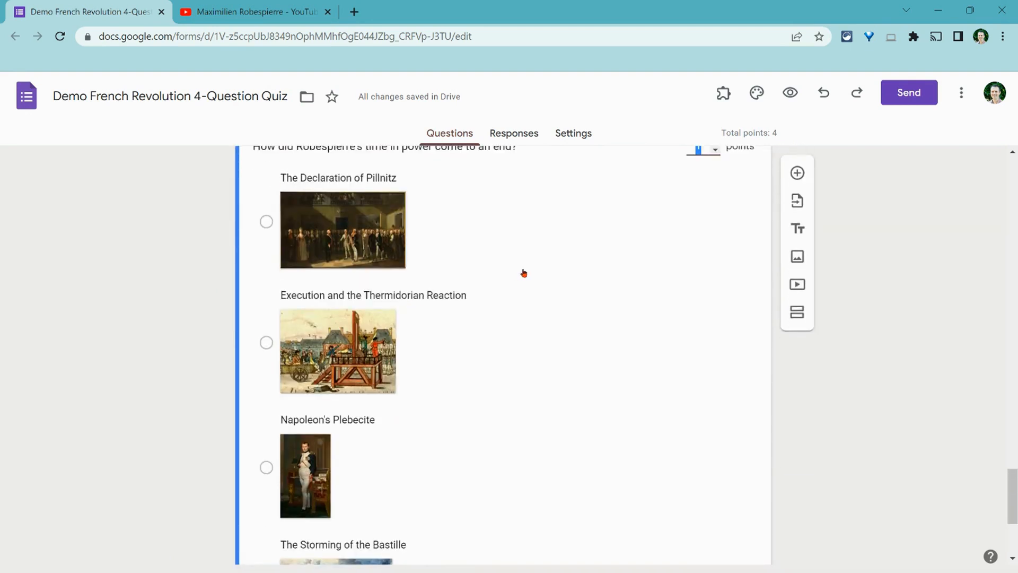
pyautogui.scroll(-3)
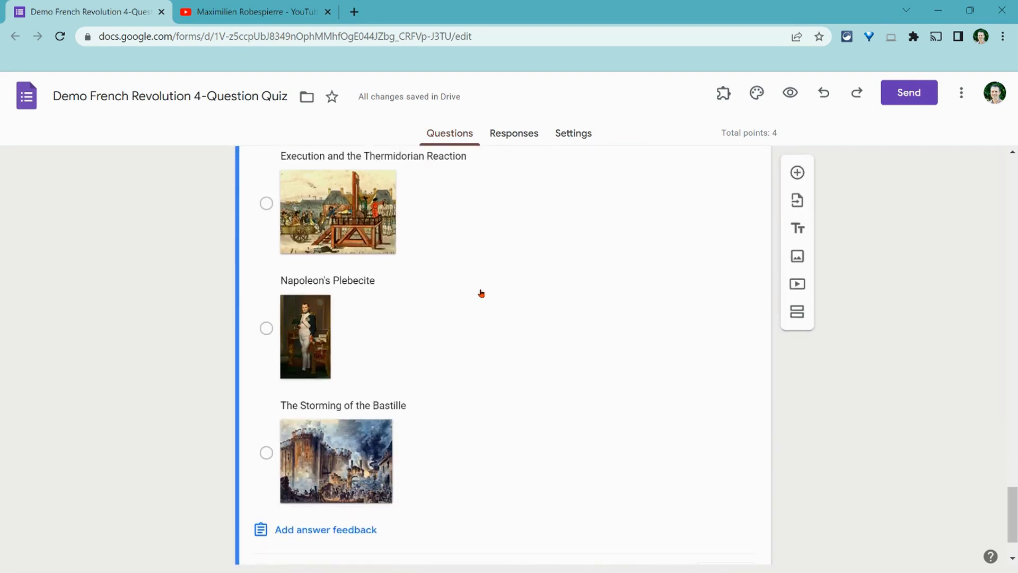
pyautogui.click(265, 204)
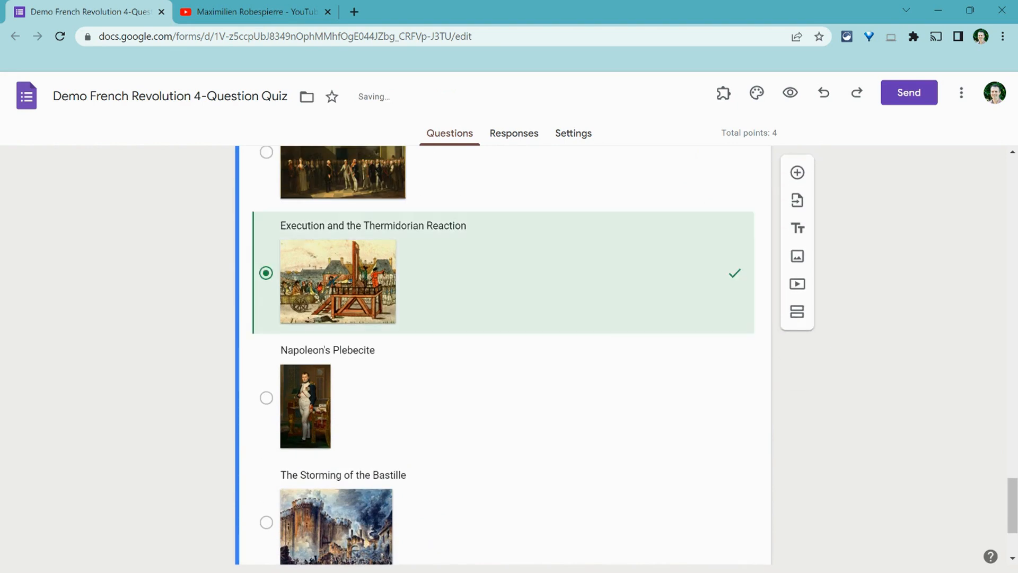
# Add incorrect-answer feedback 'That is not correct. Please watch this video and try again.'
pyautogui.click(326, 451)
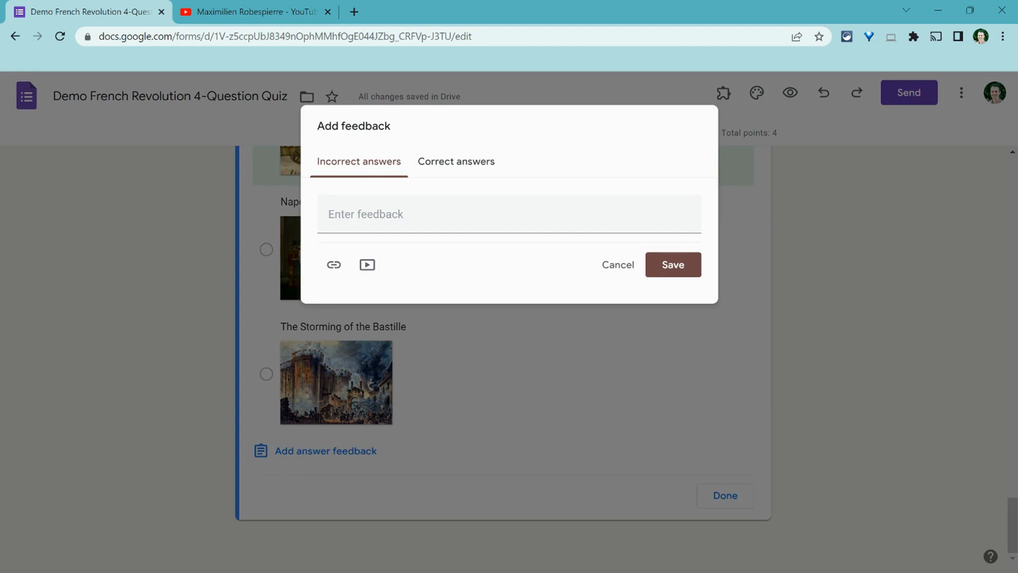
pyautogui.write('That is not correct. Please watch this video and try again.')
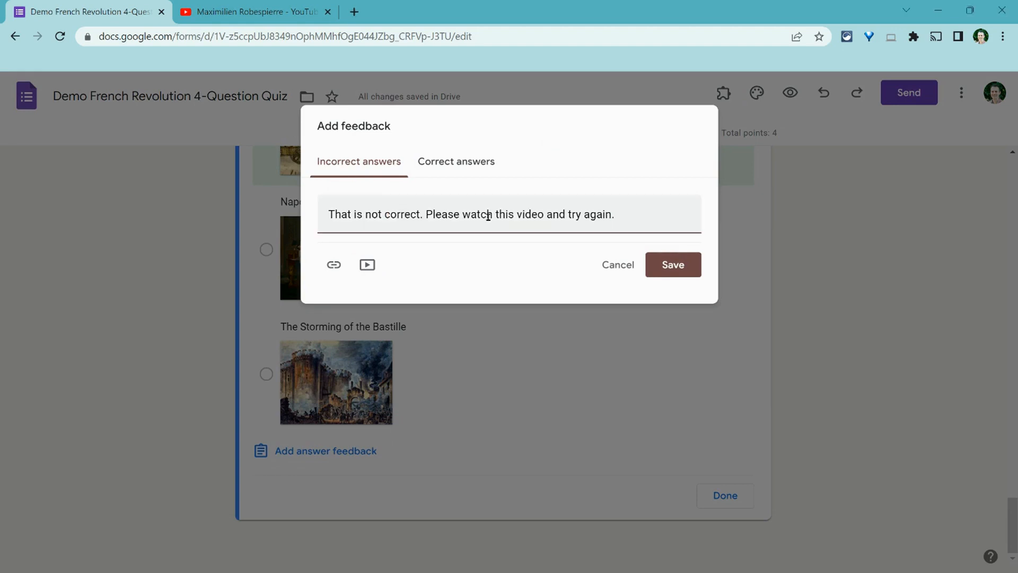
pyautogui.moveTo(410, 201)
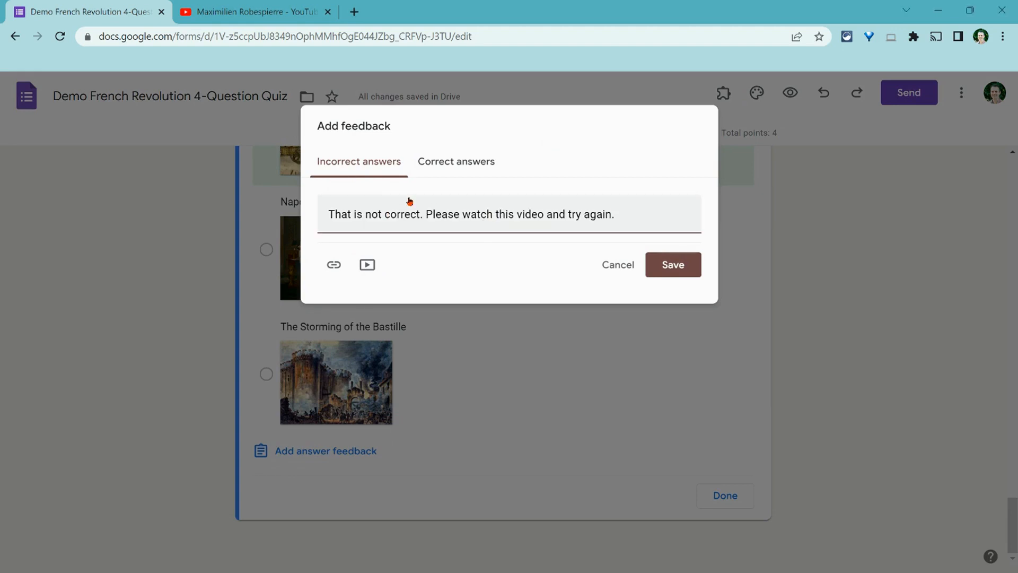
pyautogui.click(254, 12)
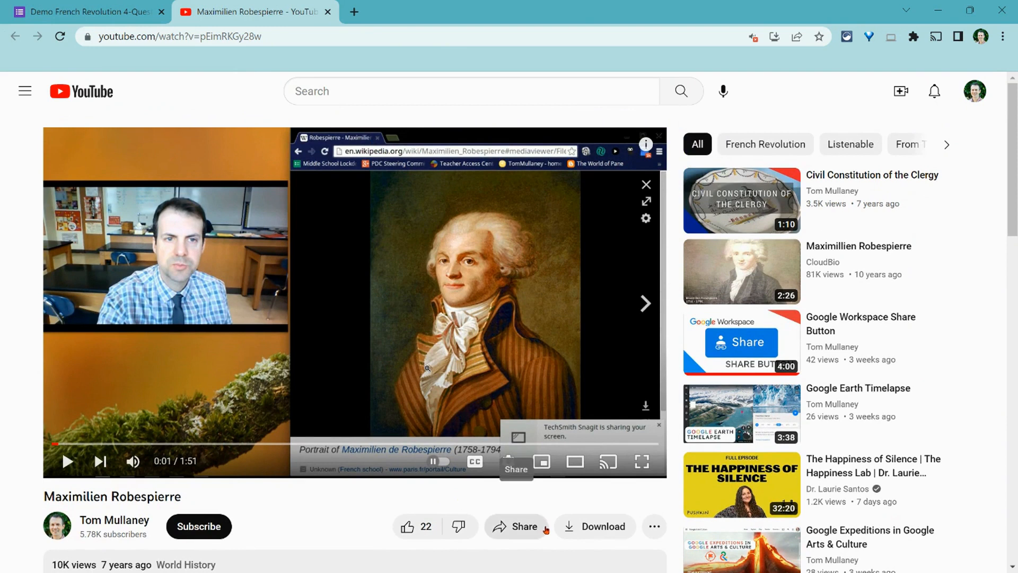
# Get the Robespierre YouTube video's share link
pyautogui.click(523, 526)
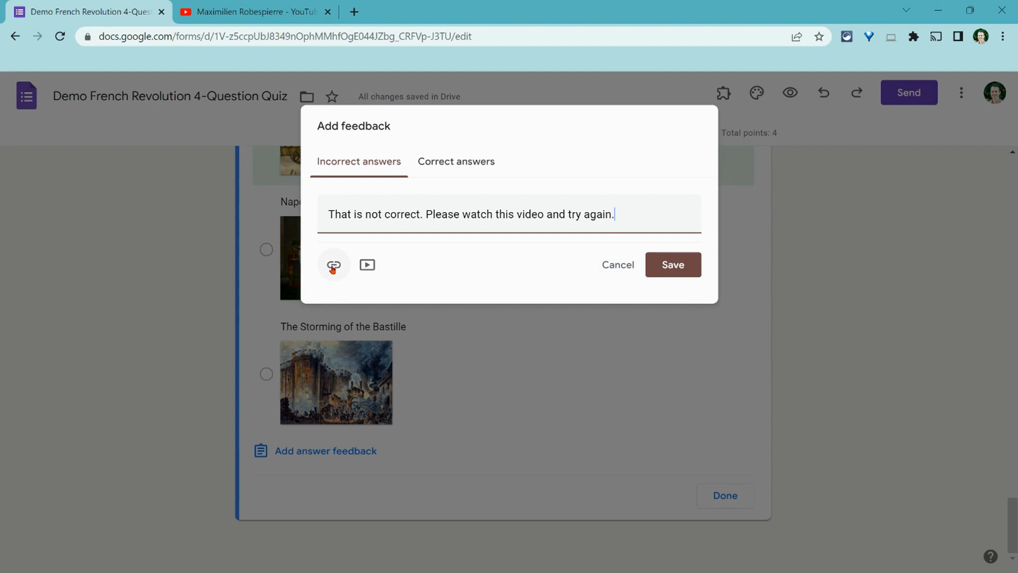
# Attach the Maximilien Robespierre YouTube video to the incorrect-answer feedback
pyautogui.click(366, 264)
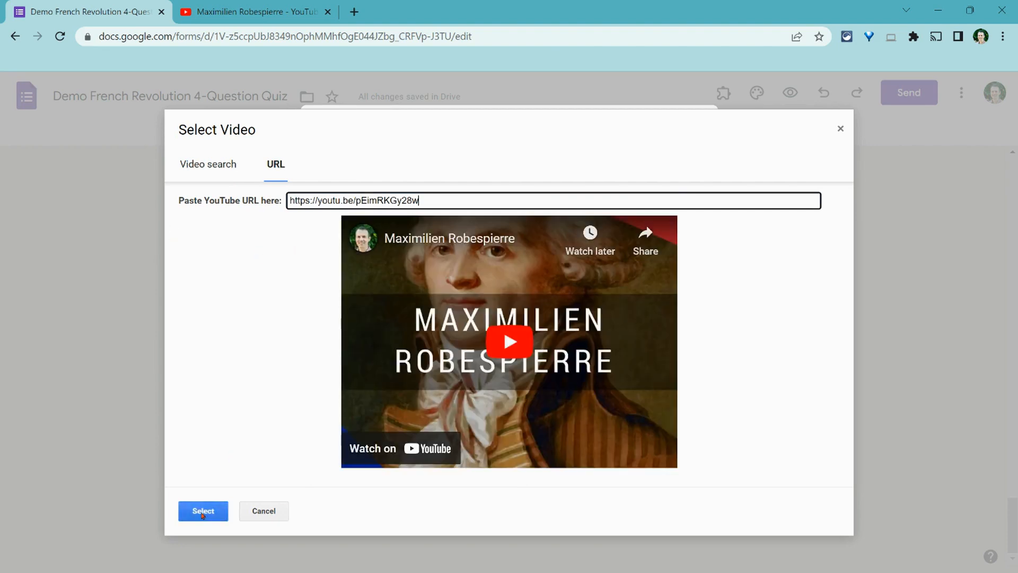
pyautogui.click(203, 510)
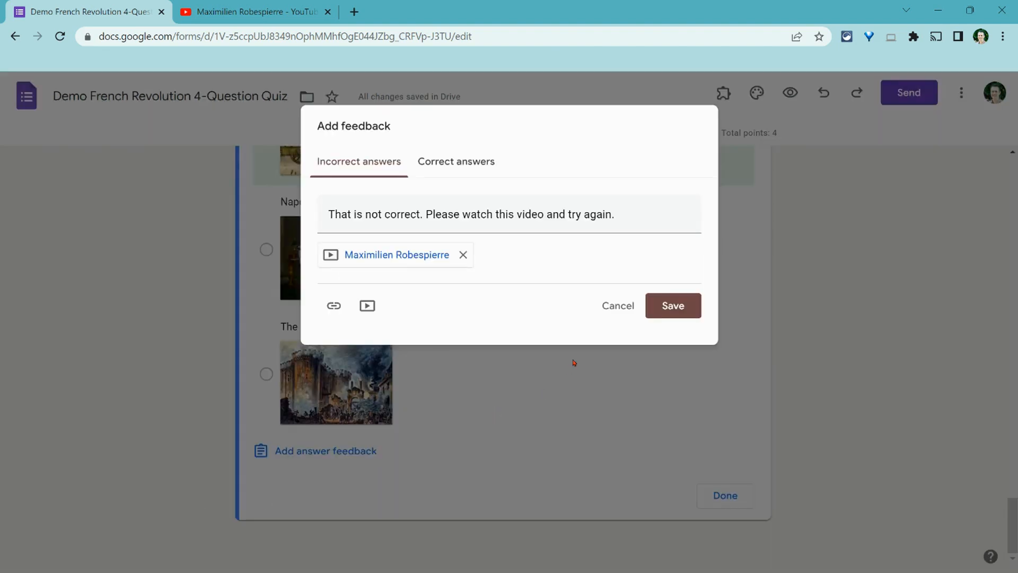
pyautogui.click(456, 161)
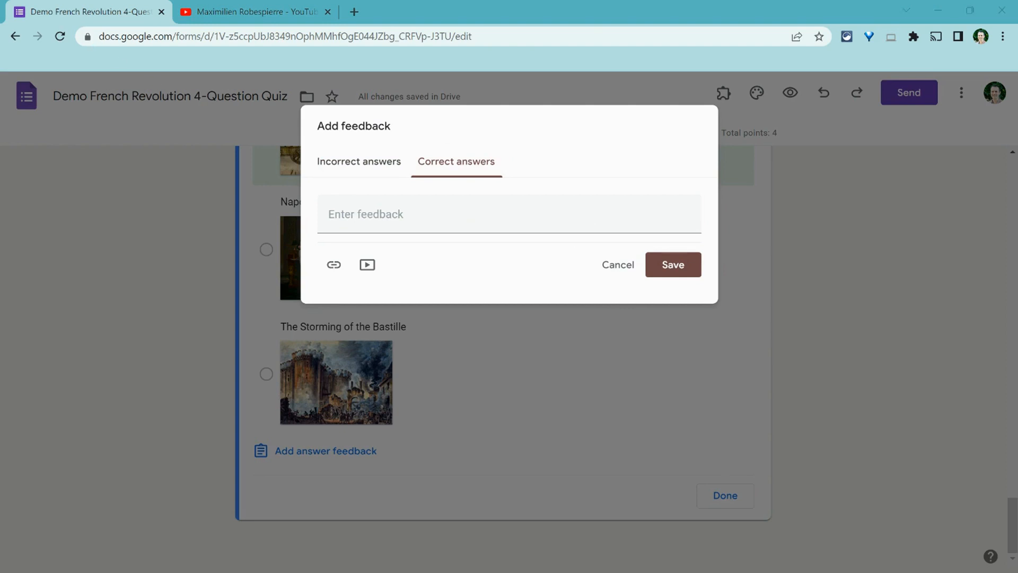
pyautogui.moveTo(173, 267)
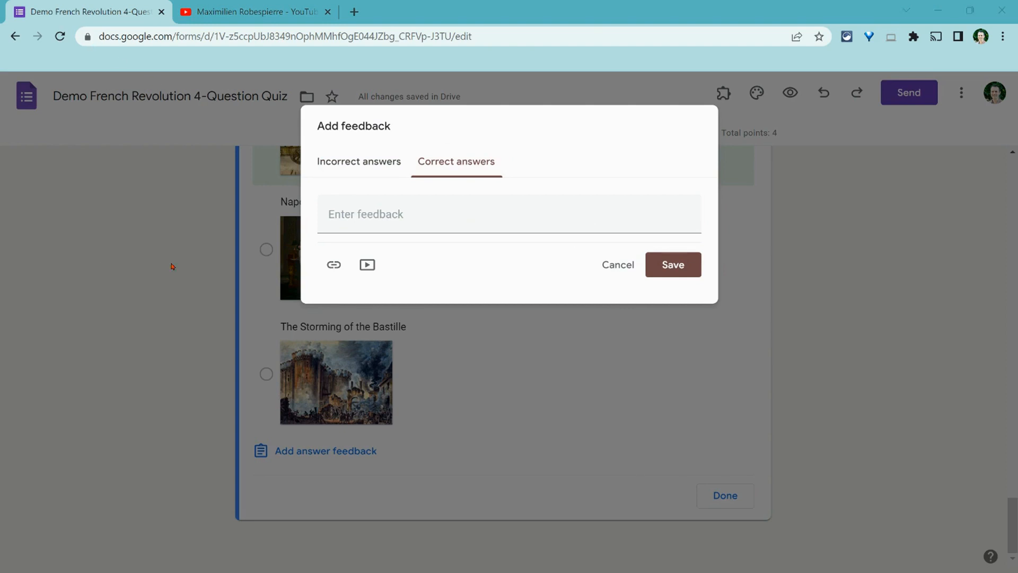
# Paste the 'That is correct' execution and Thermidorian Reaction explanation as correct-answer feedback and save
pyautogui.rightClick(366, 214)
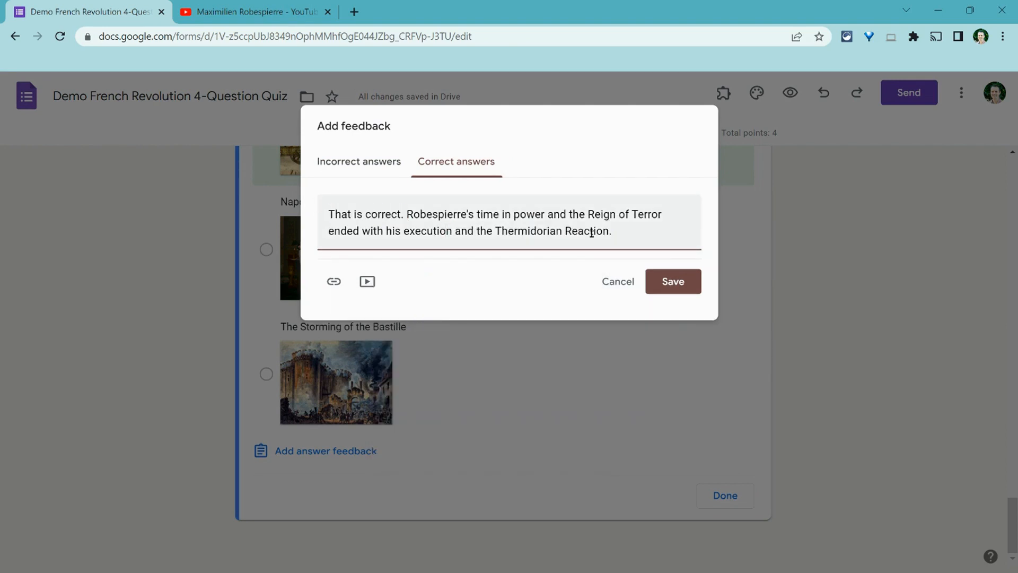
pyautogui.moveTo(407, 213); pyautogui.dragTo(611, 230)
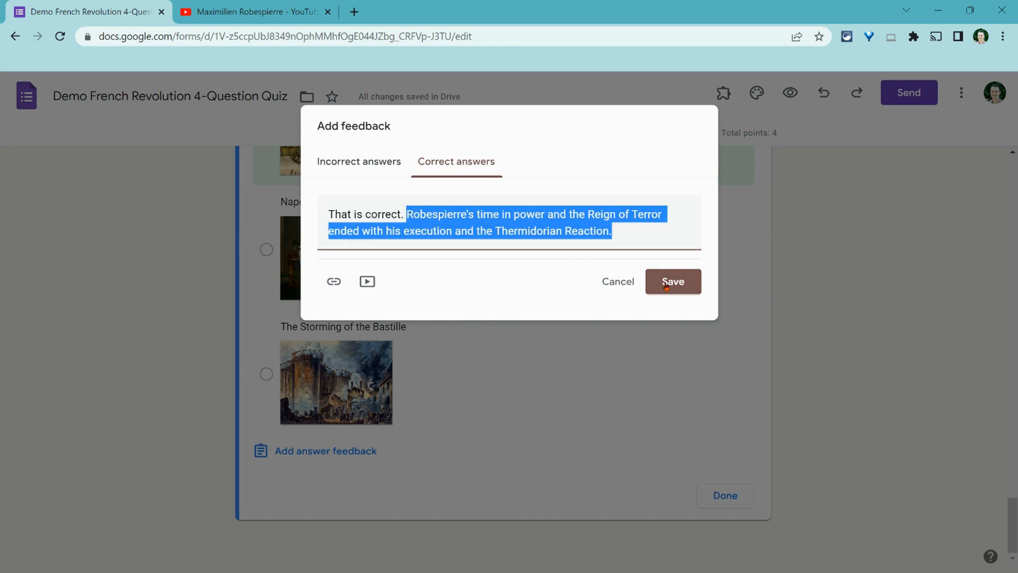
pyautogui.click(673, 281)
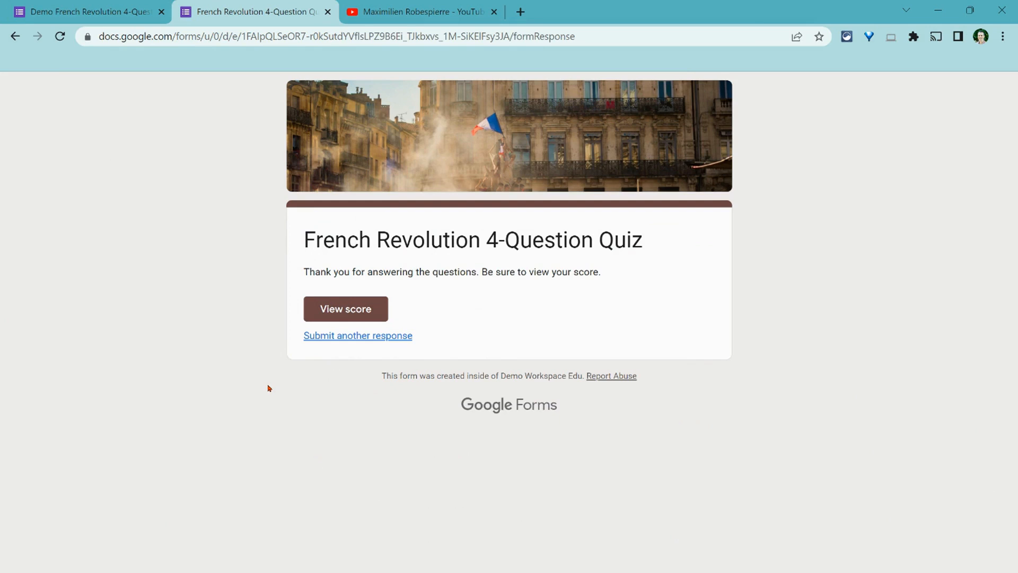
pyautogui.moveTo(333, 356)
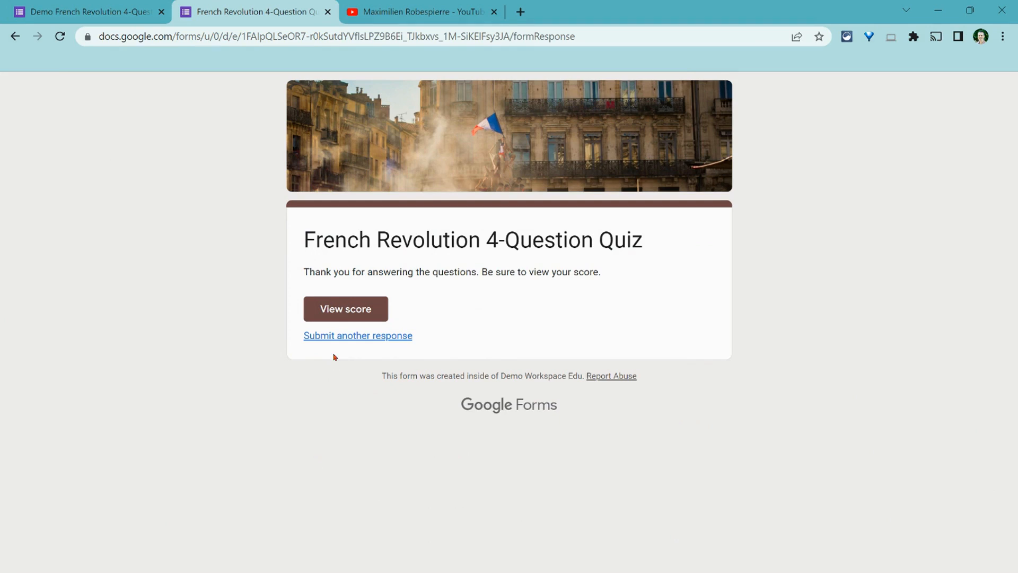
# View the 3/4 graded score with the Robespierre question marked wrong, then return to the editor
pyautogui.click(346, 309)
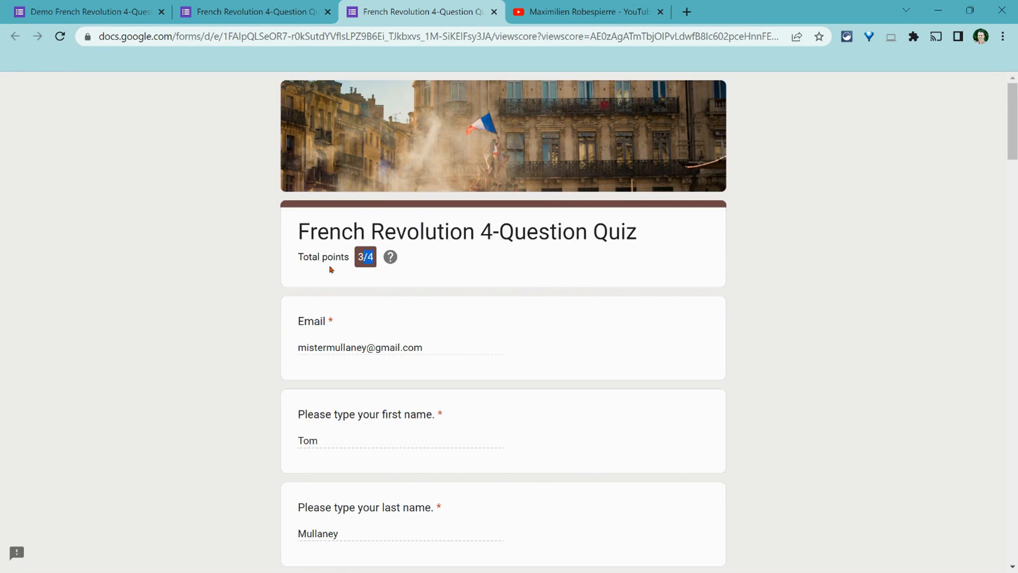
pyautogui.scroll(-3)
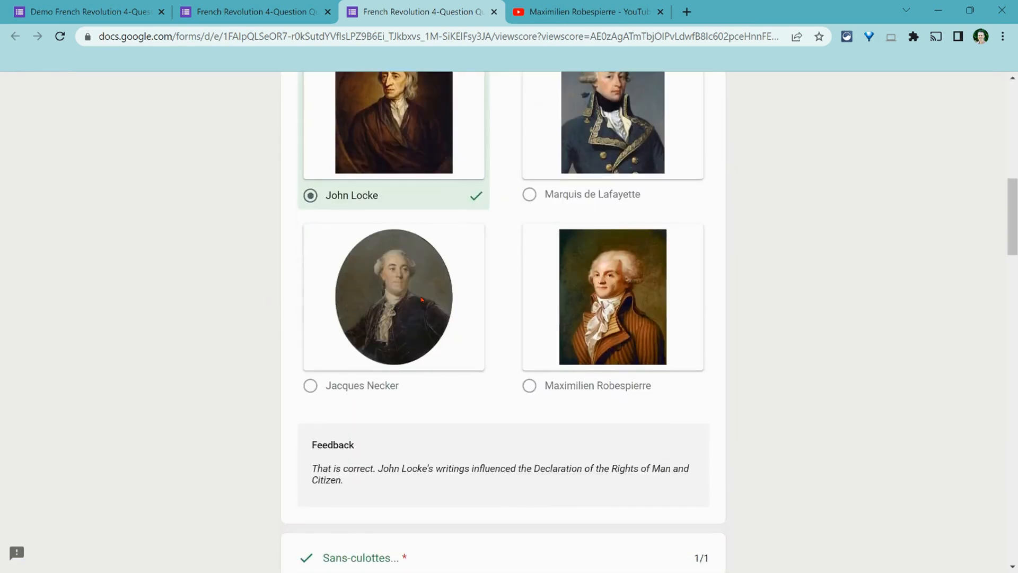
pyautogui.scroll(-3)
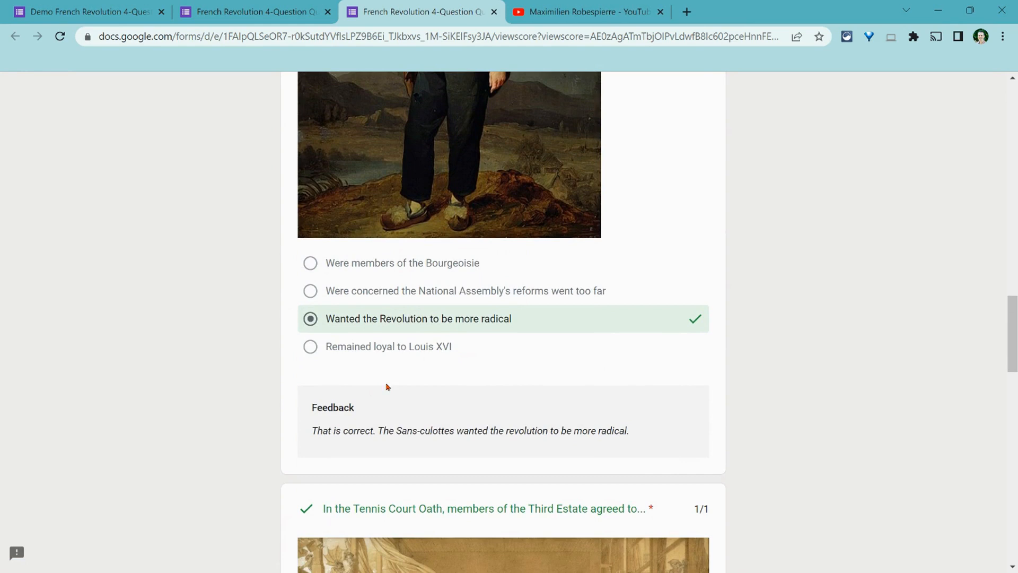
pyautogui.moveTo(657, 398)
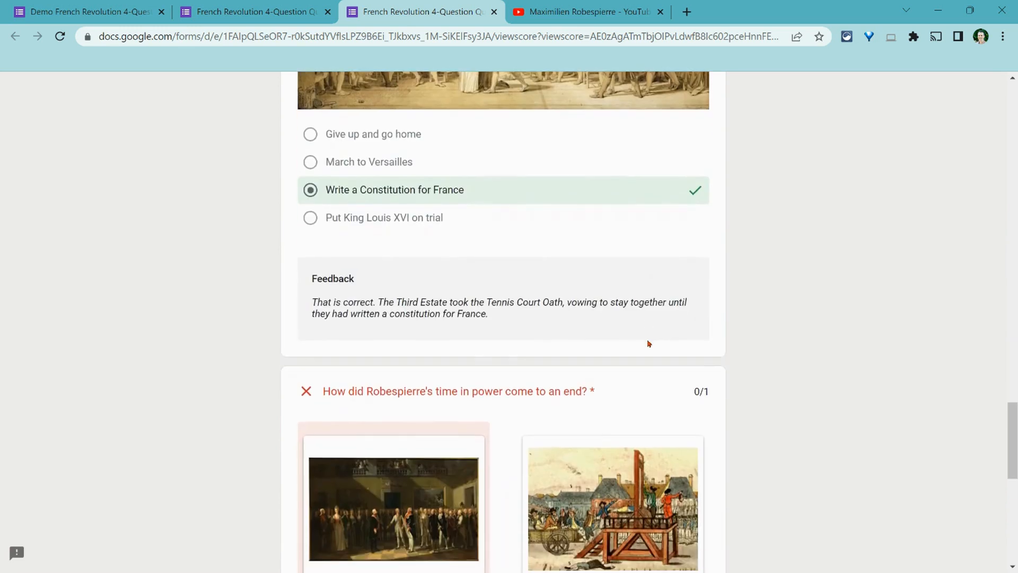
pyautogui.scroll(-3)
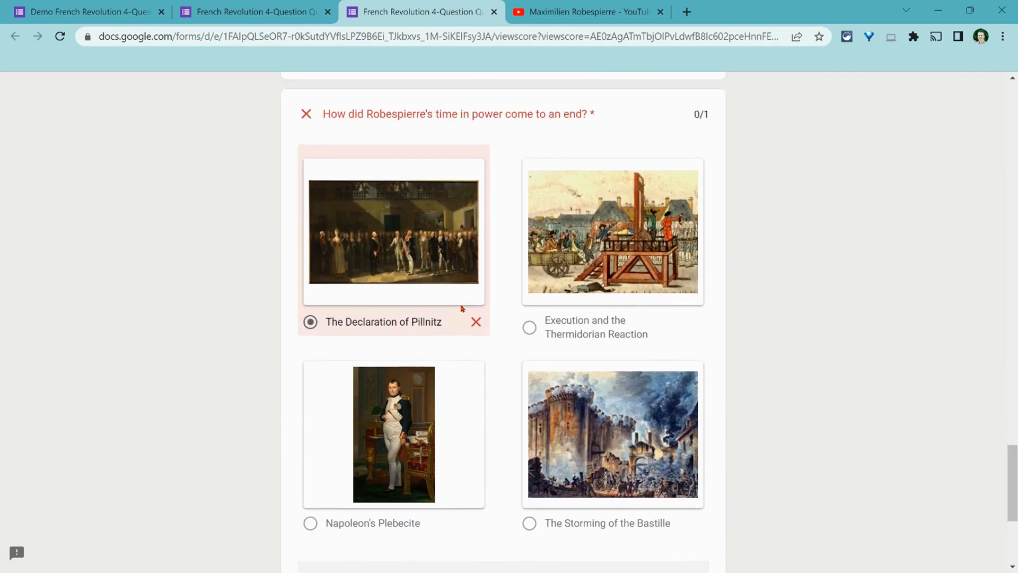
pyautogui.click(88, 12)
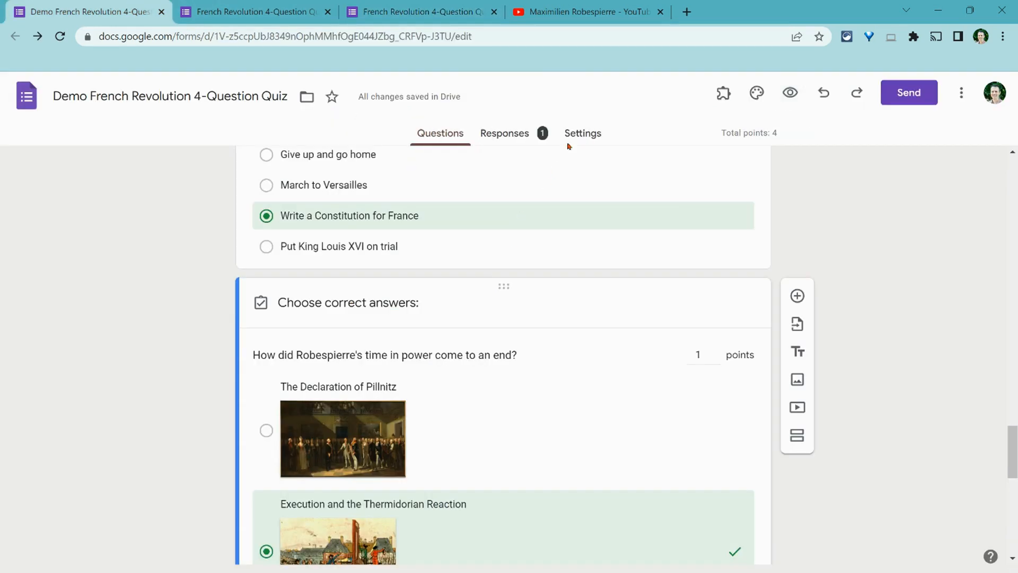
# Check grade-release and respondent settings, then go back to the submission confirmation page
pyautogui.click(582, 133)
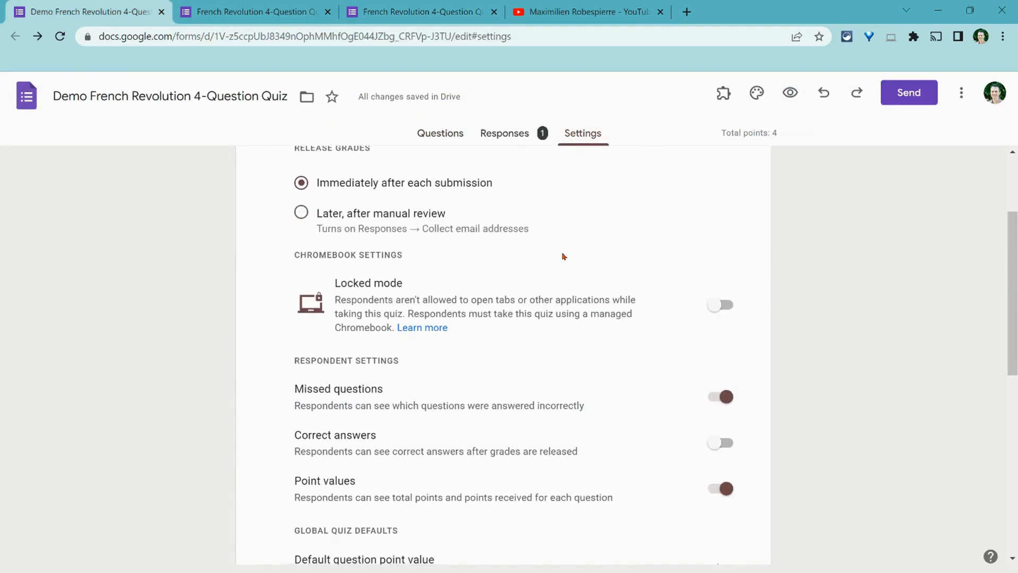
pyautogui.scroll(-3)
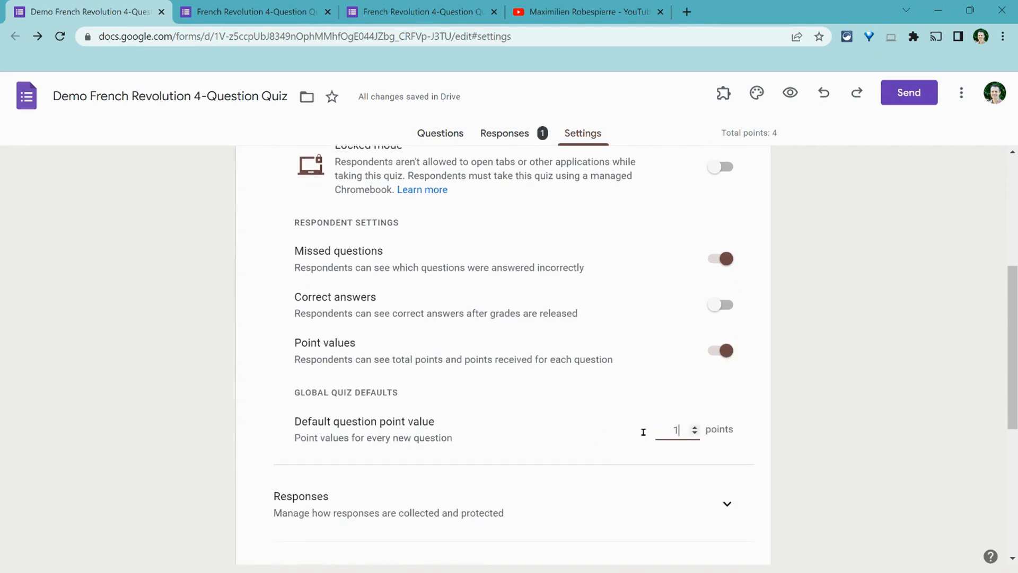
pyautogui.click(254, 12)
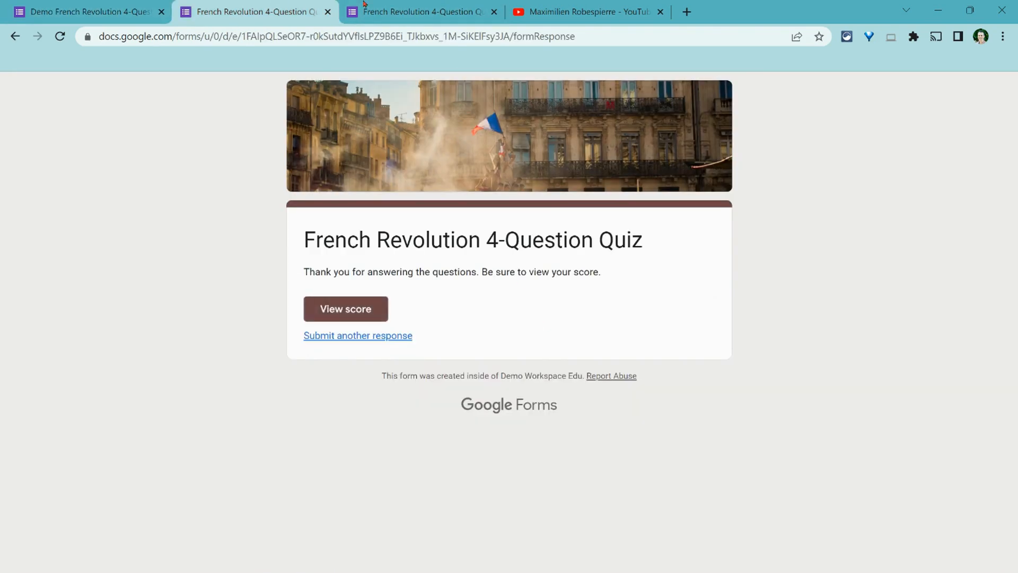
# On the score page, briefly play the embedded Robespierre video in the incorrect-answer feedback
pyautogui.click(345, 308)
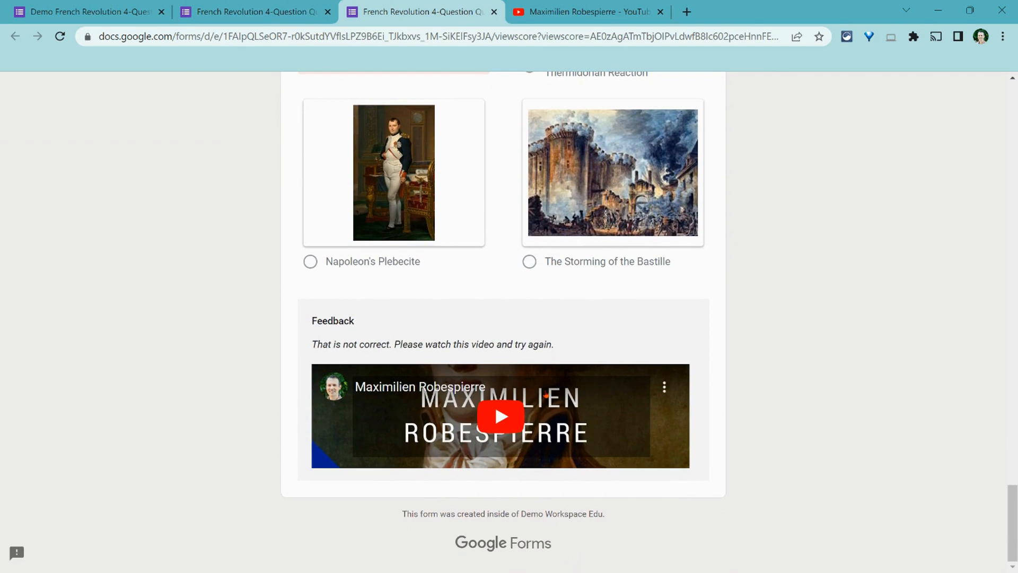
pyautogui.moveTo(510, 427)
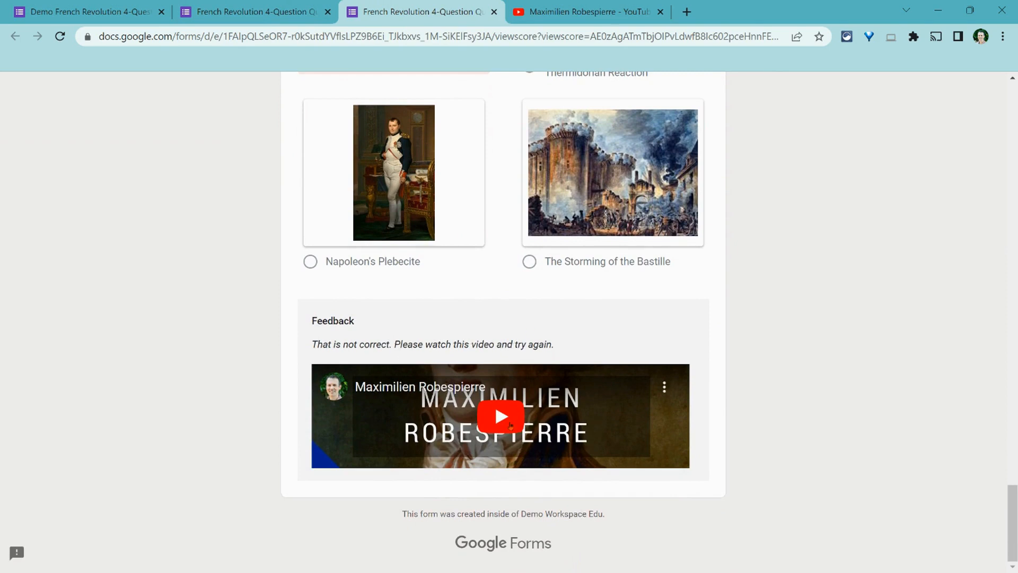
pyautogui.click(499, 415)
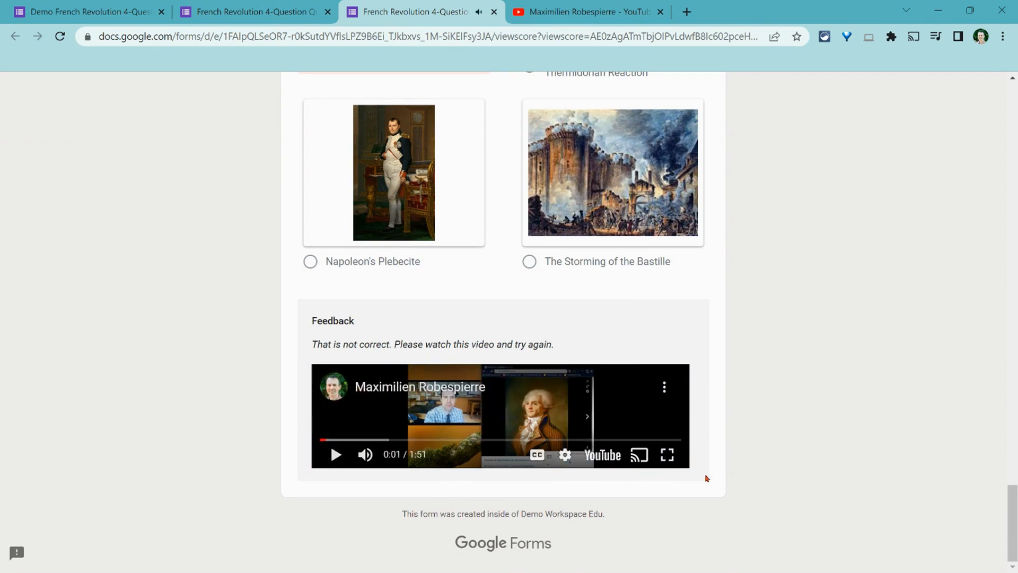
pyautogui.click(666, 454)
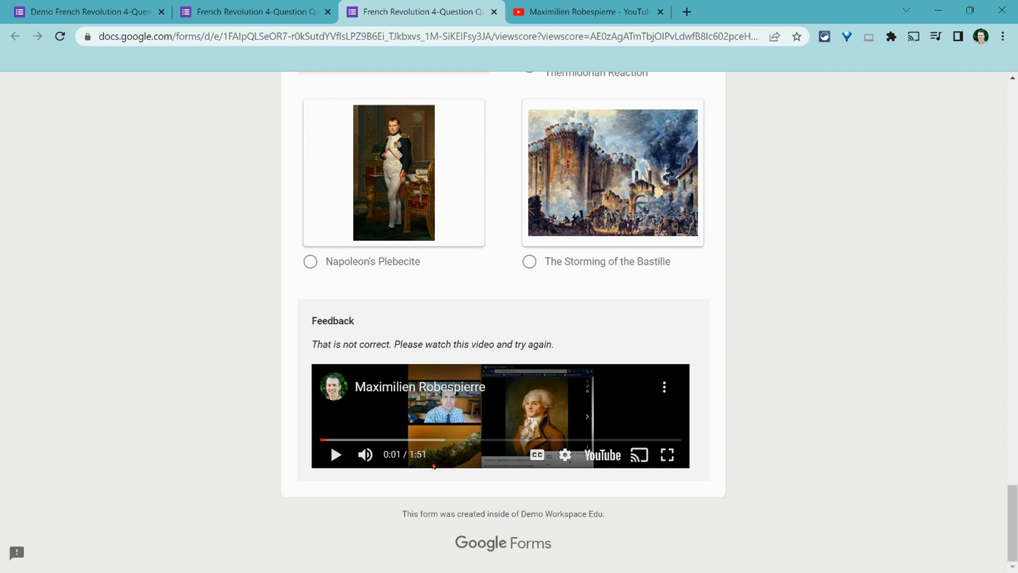
pyautogui.moveTo(431, 456)
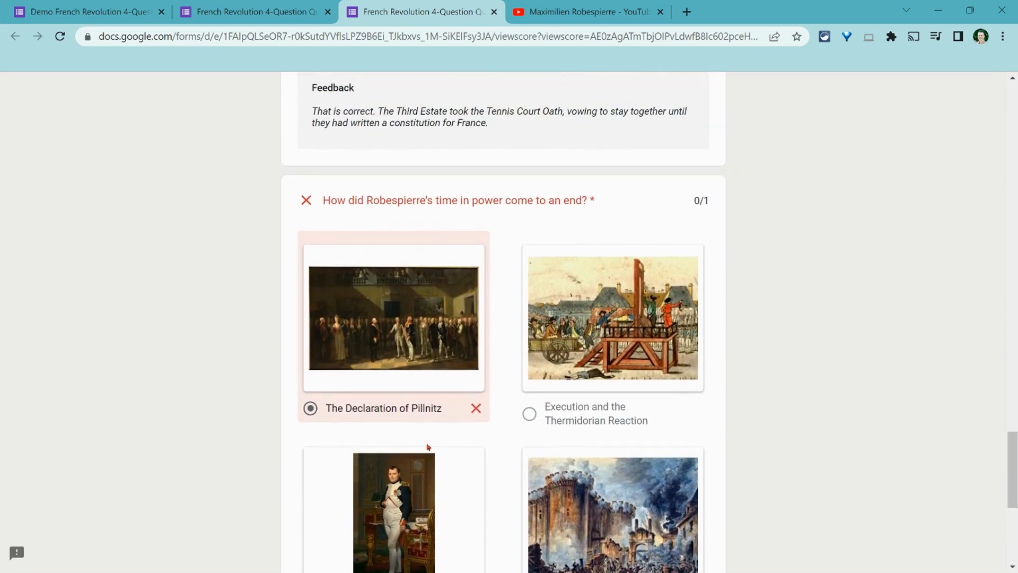
pyautogui.scroll(-3)
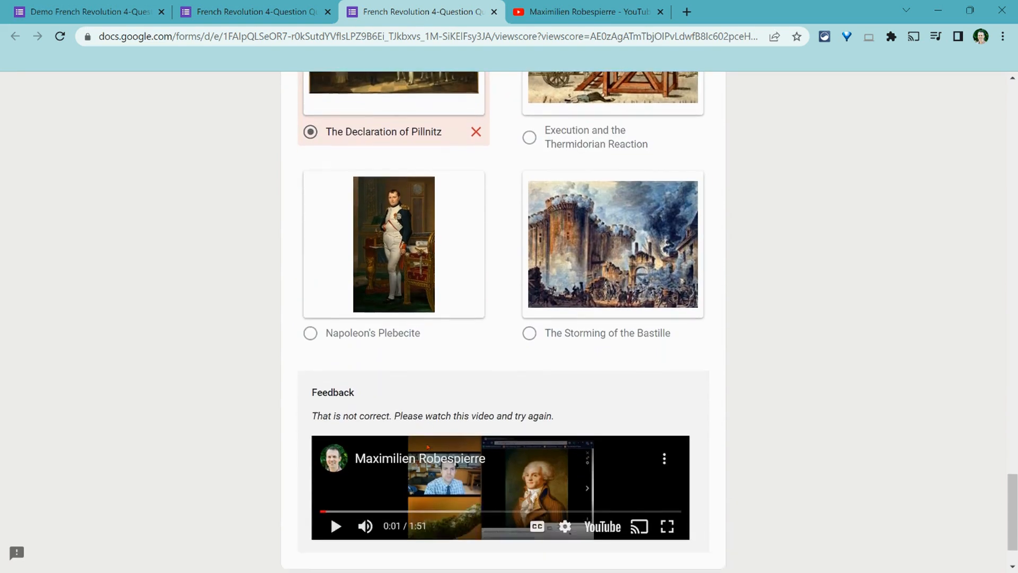
pyautogui.scroll(-3)
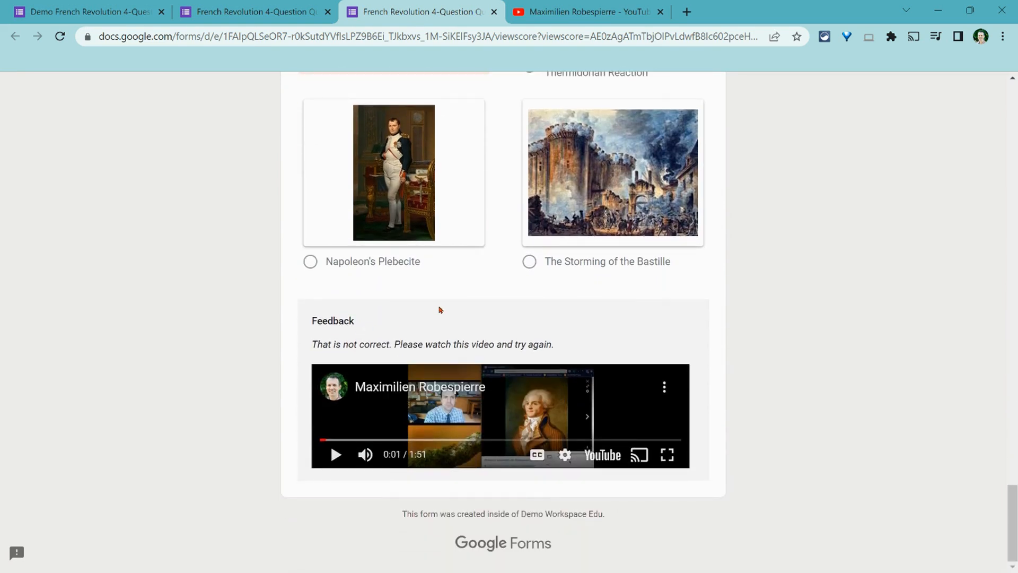